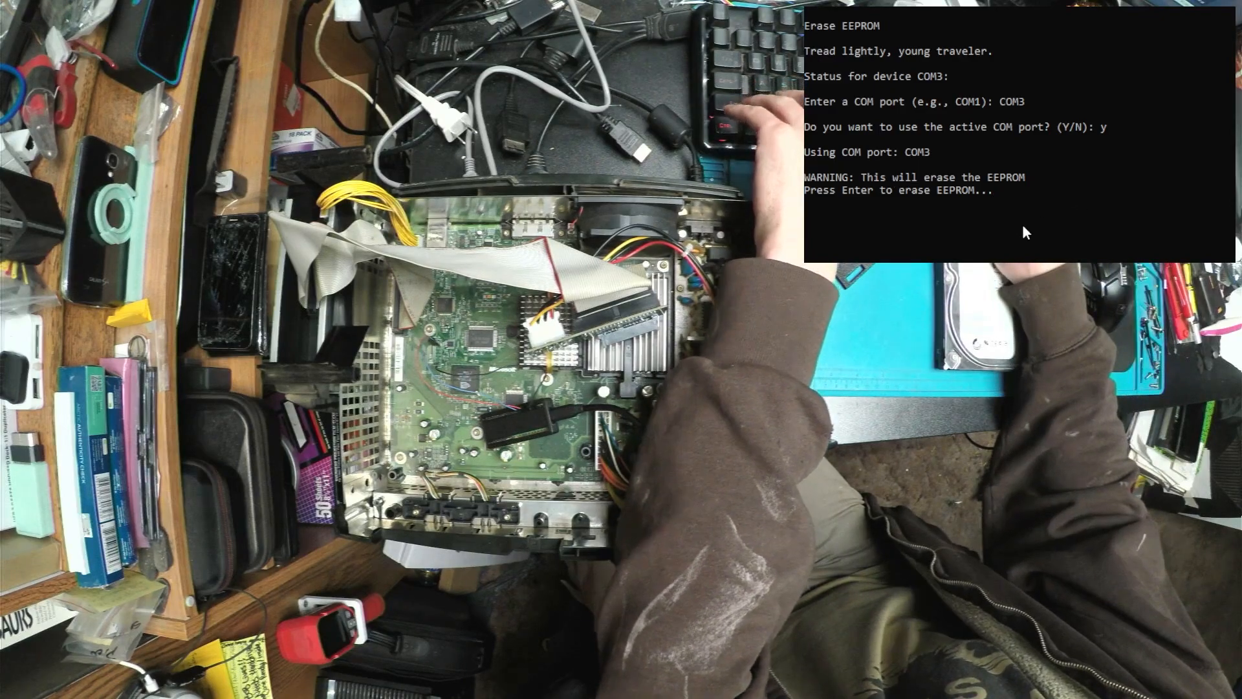
- Confirm the Xbox EEPROM erase over COM3, review the zeroed EEPROM info, and close PicoProm Toolset
key(enter)
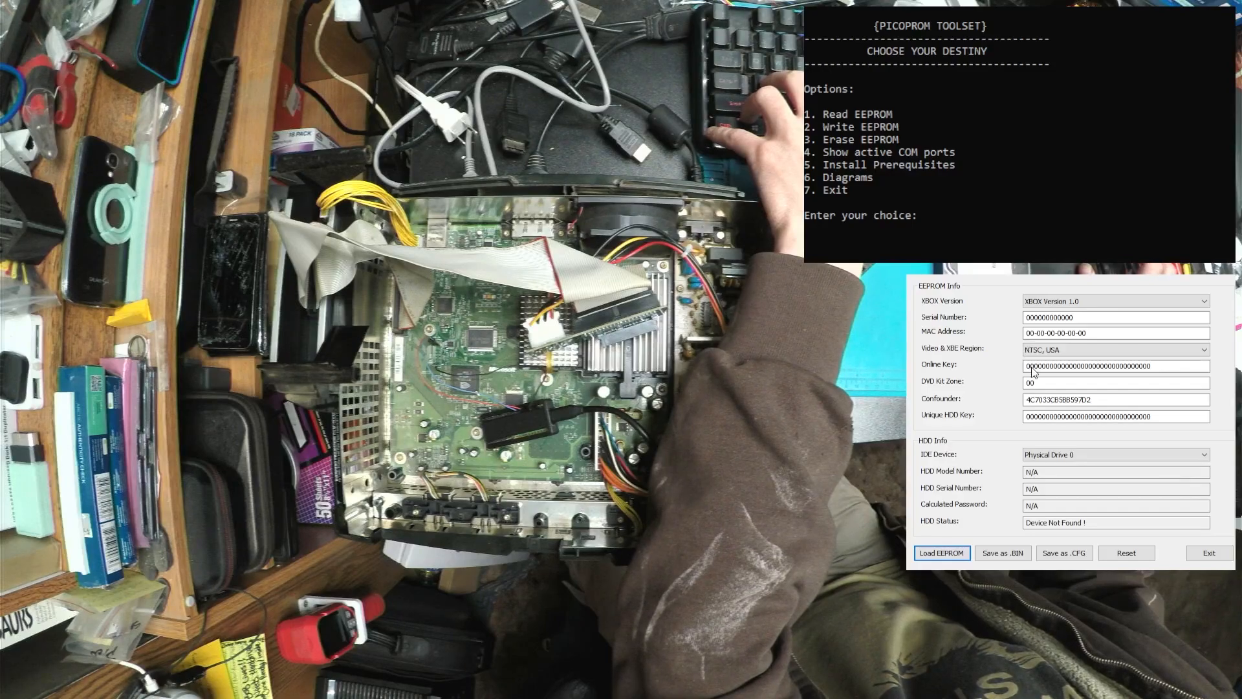
click(941, 553)
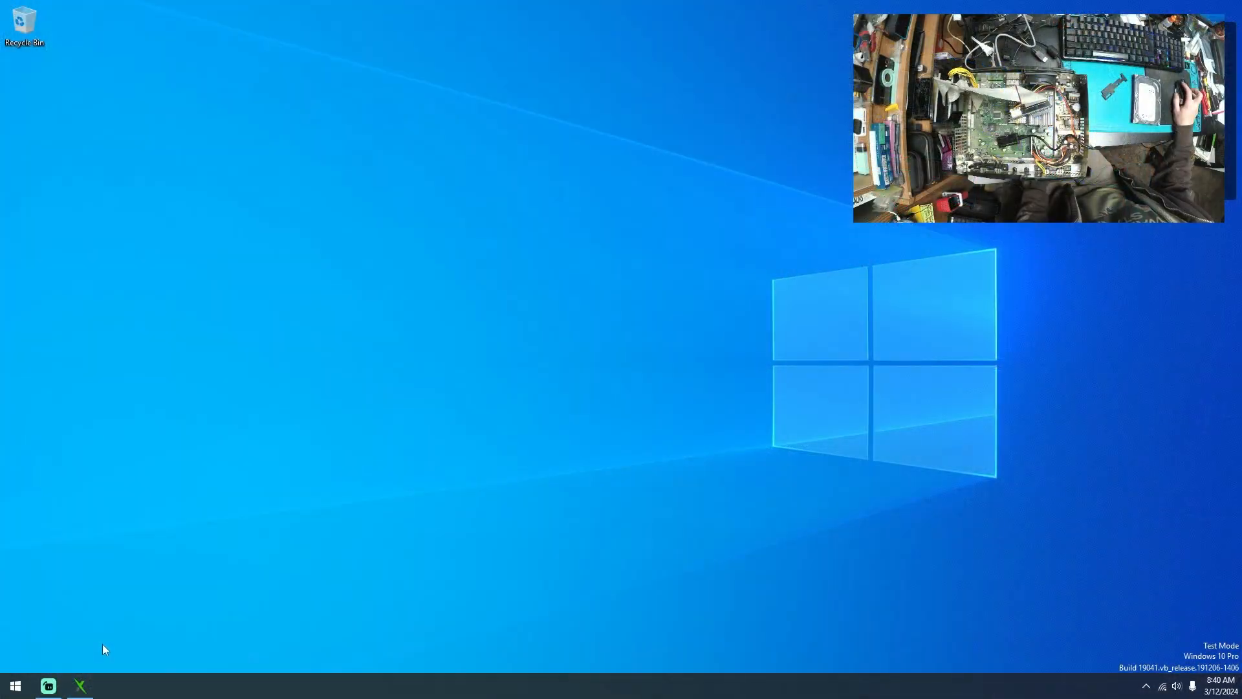
- Launch FATXplorer, check HDD Security Tools options and drive list, then return to the Devices page
click(79, 686)
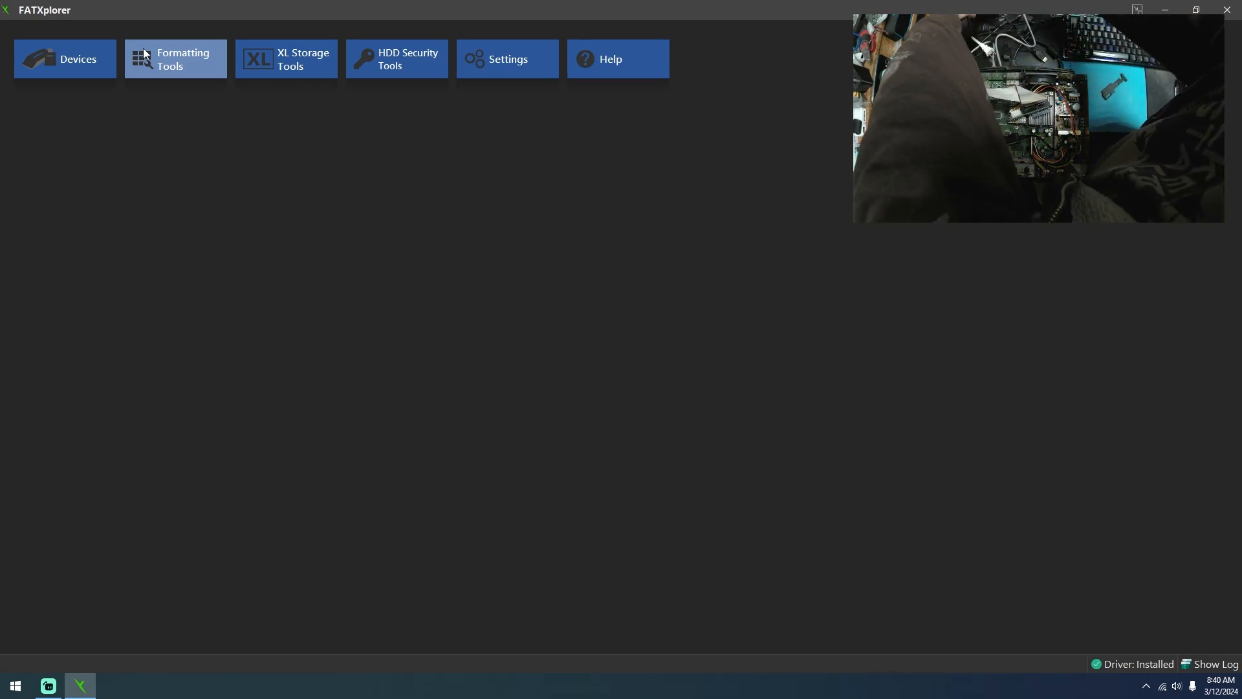
mouse_move(348, 9)
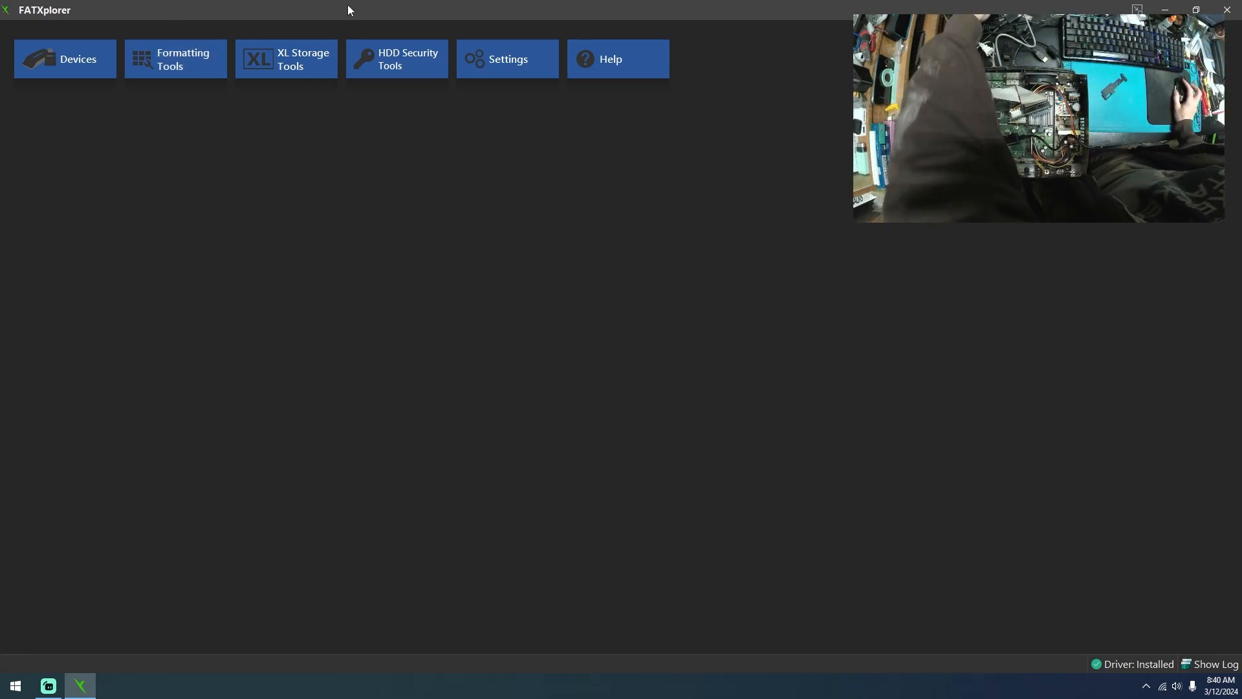
click(396, 58)
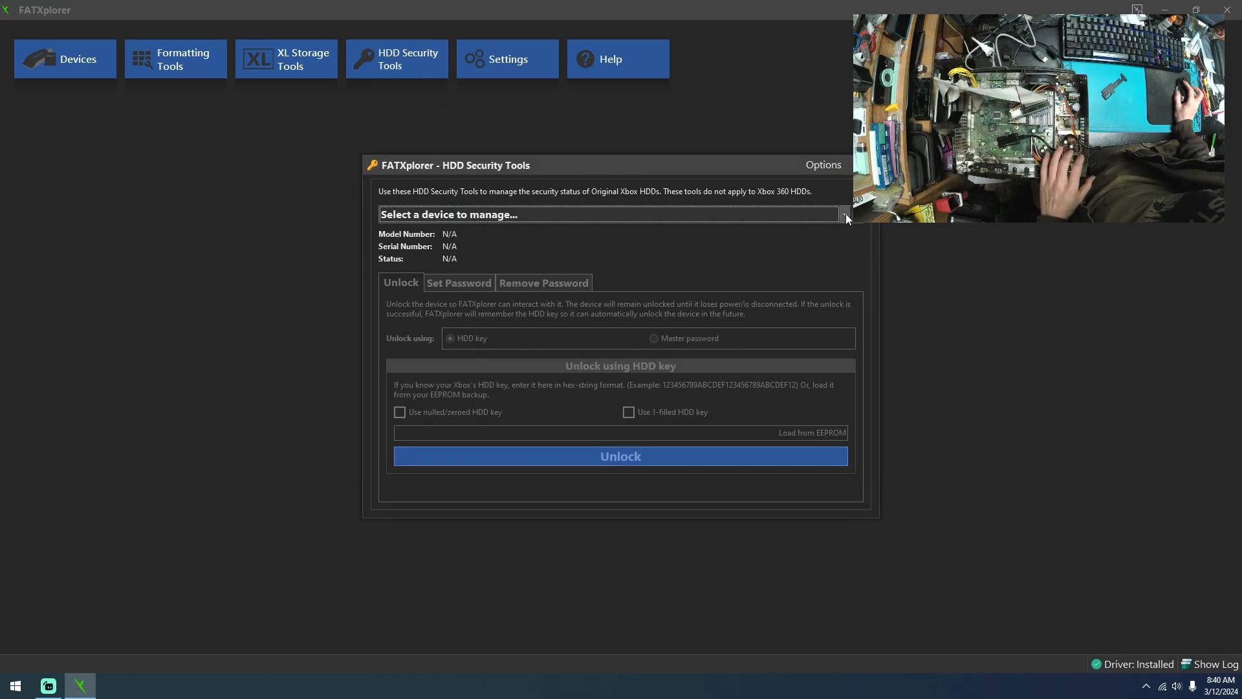
click(822, 164)
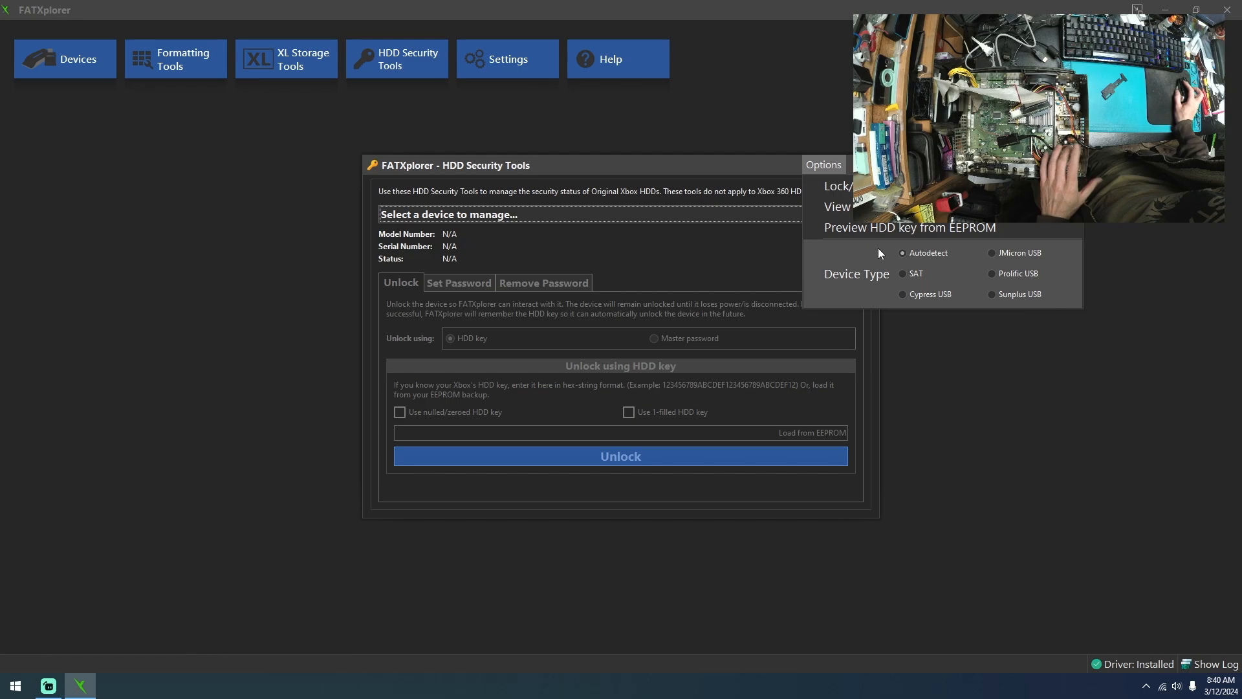
click(788, 258)
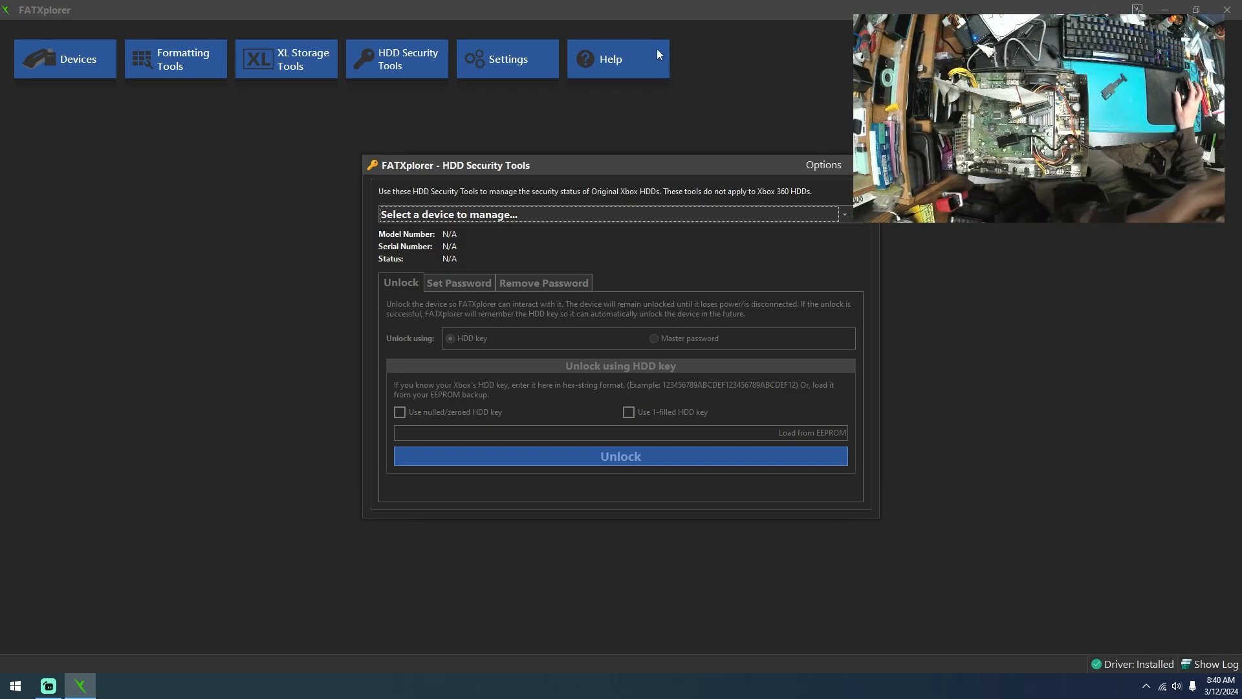
mouse_move(769, 103)
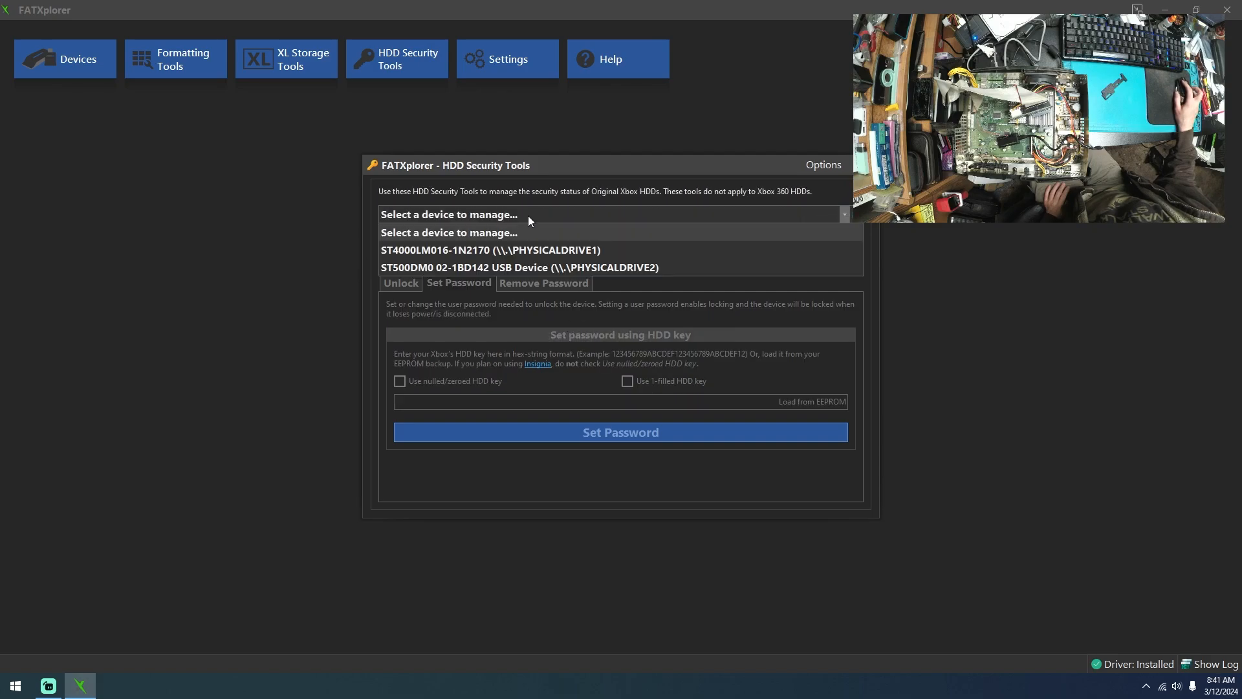
click(516, 266)
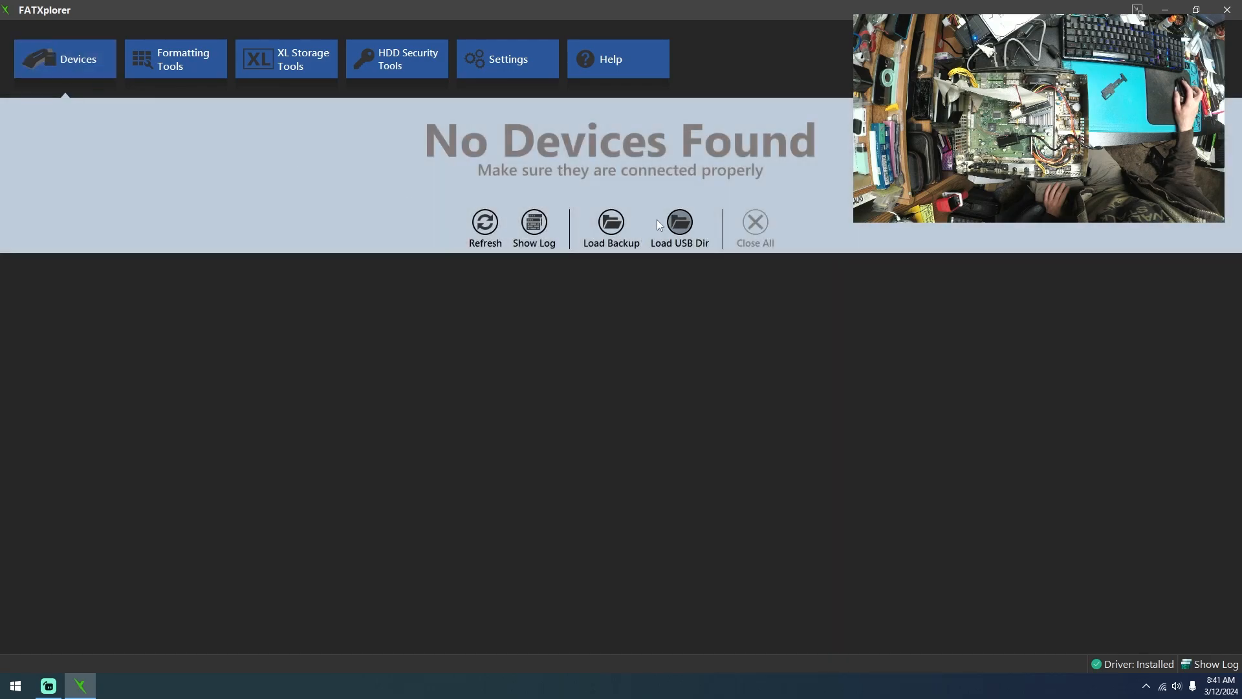
- Refresh devices, load the USB Xbox HDD and mount its Data Partition E as drive X
click(484, 221)
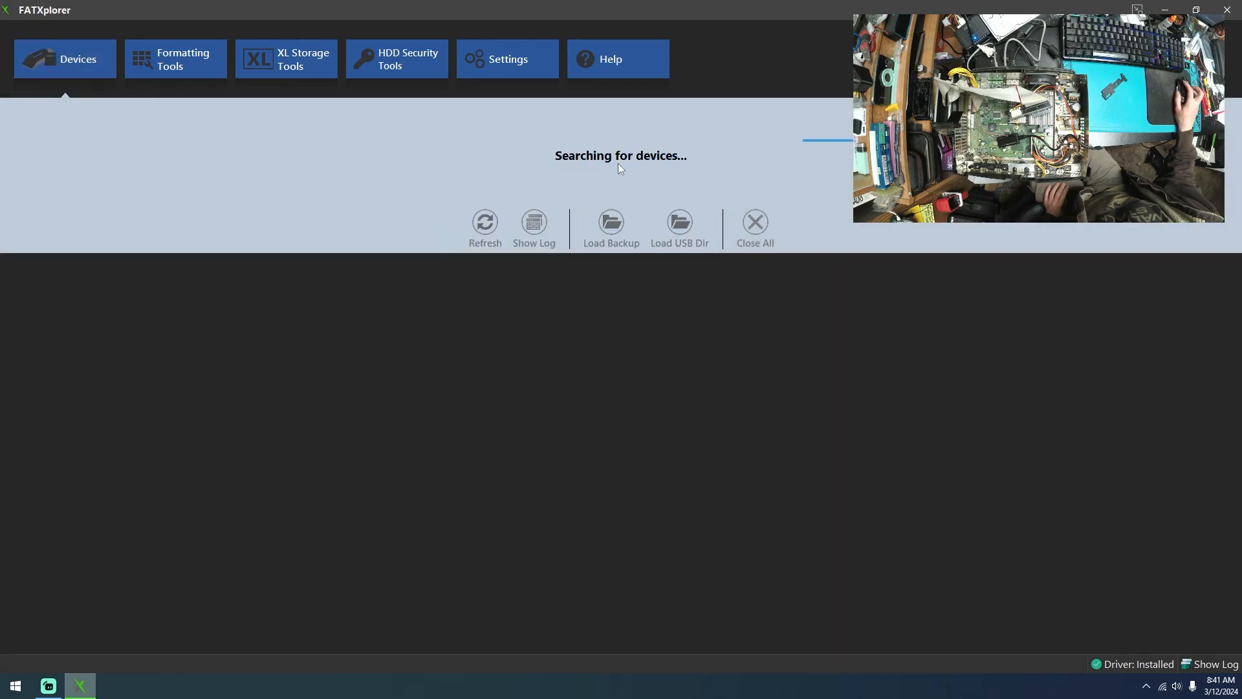
click(620, 252)
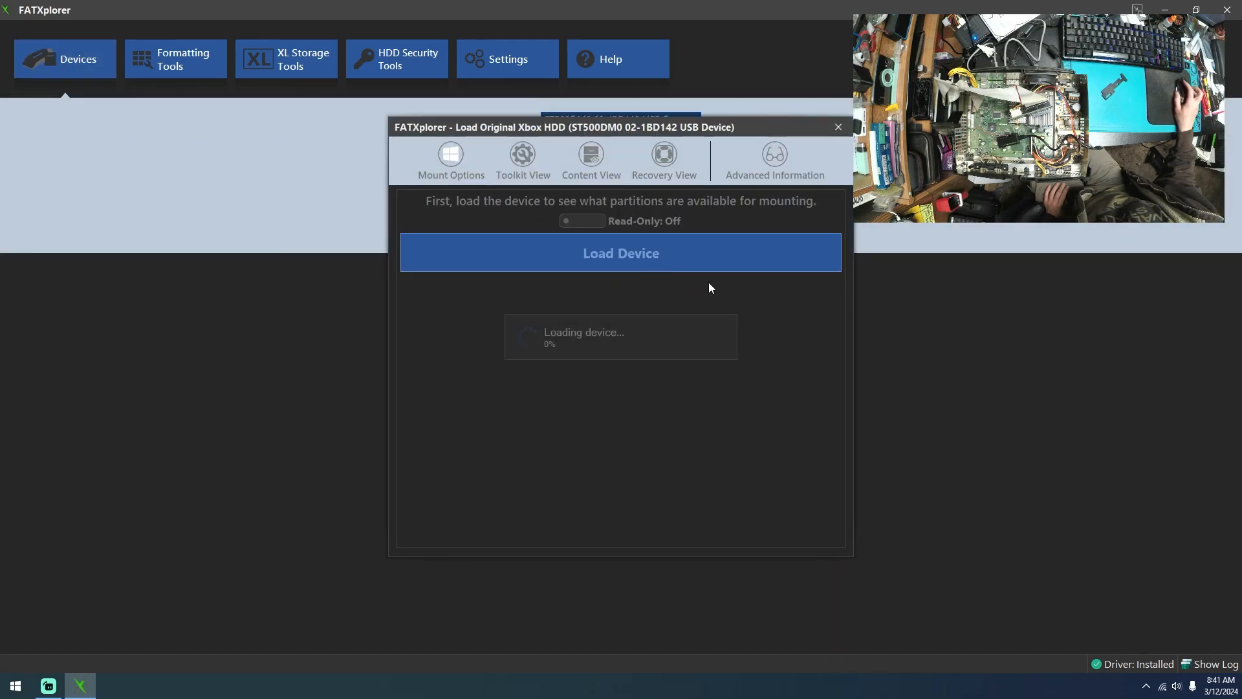
click(620, 252)
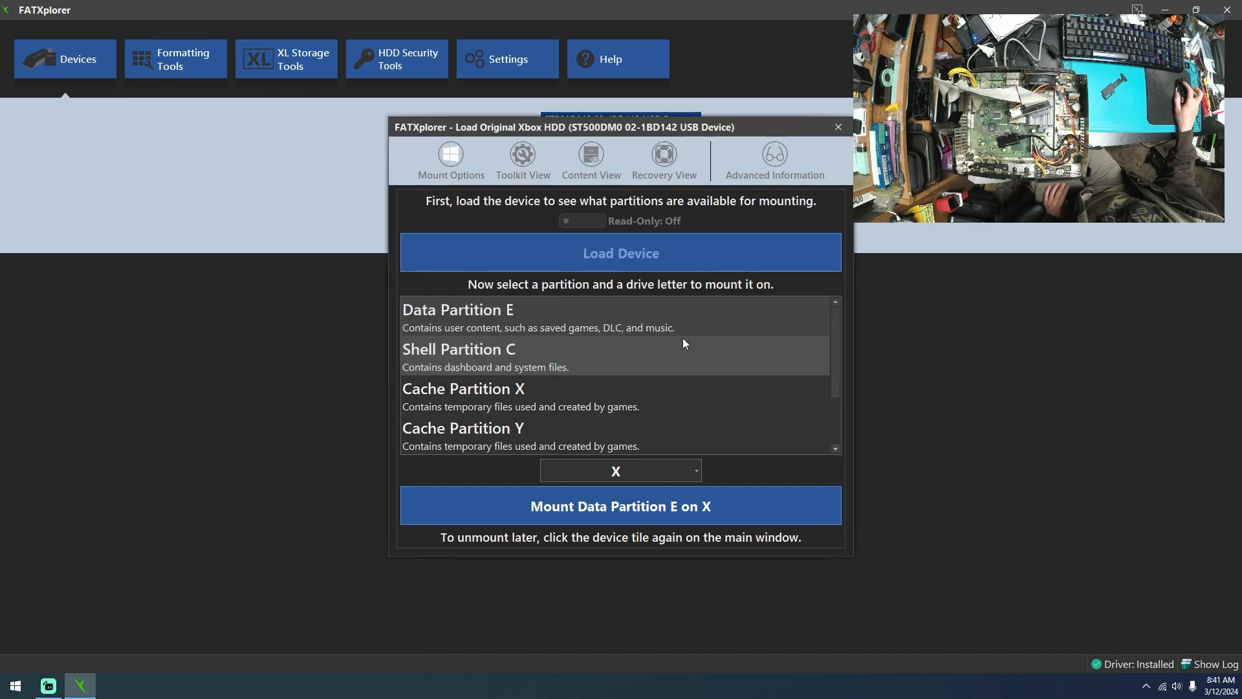
click(458, 357)
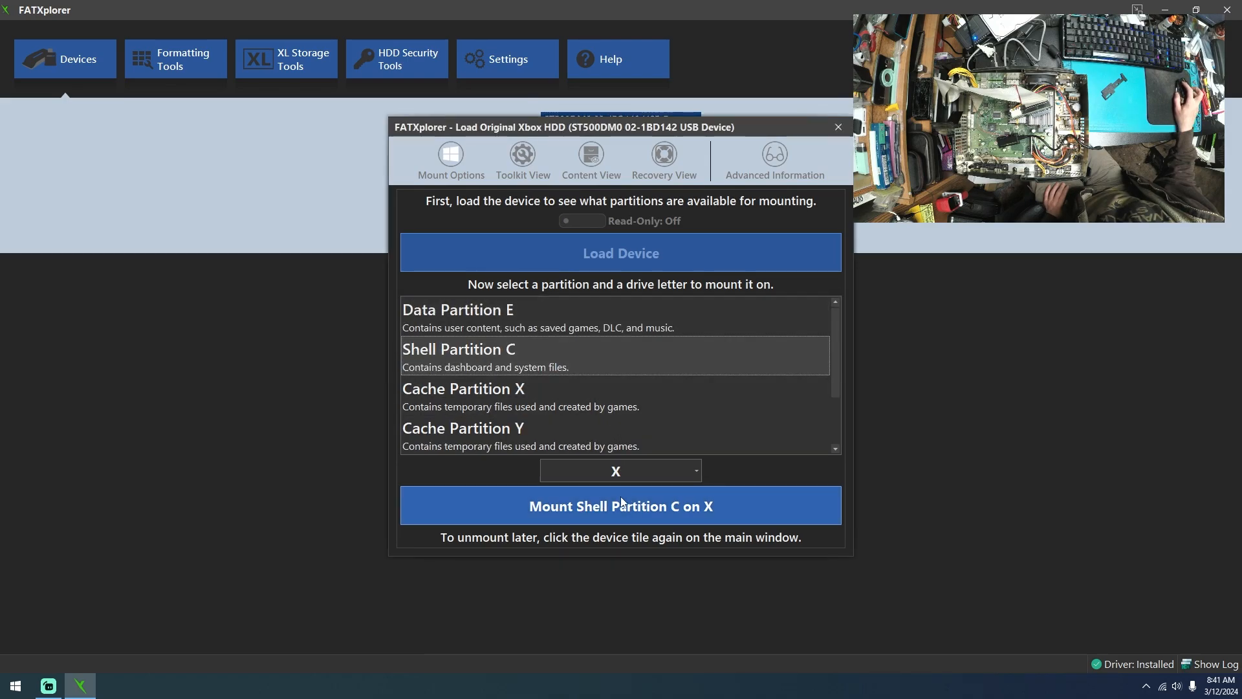
click(620, 506)
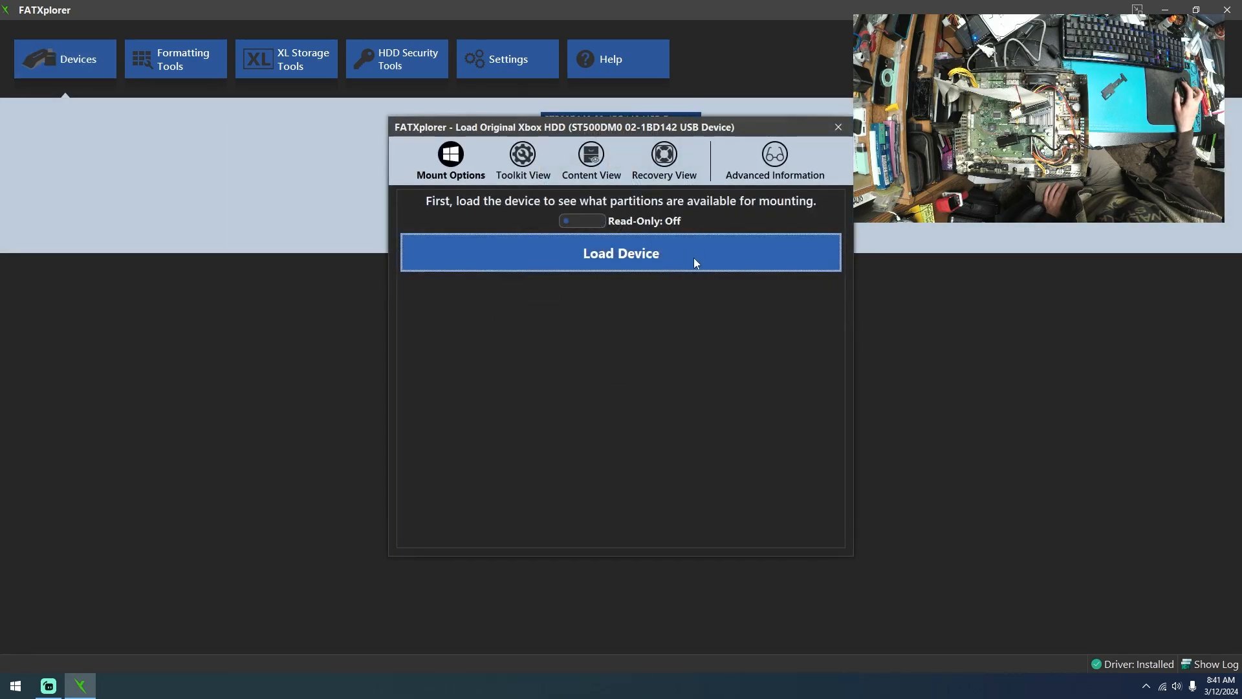
click(620, 253)
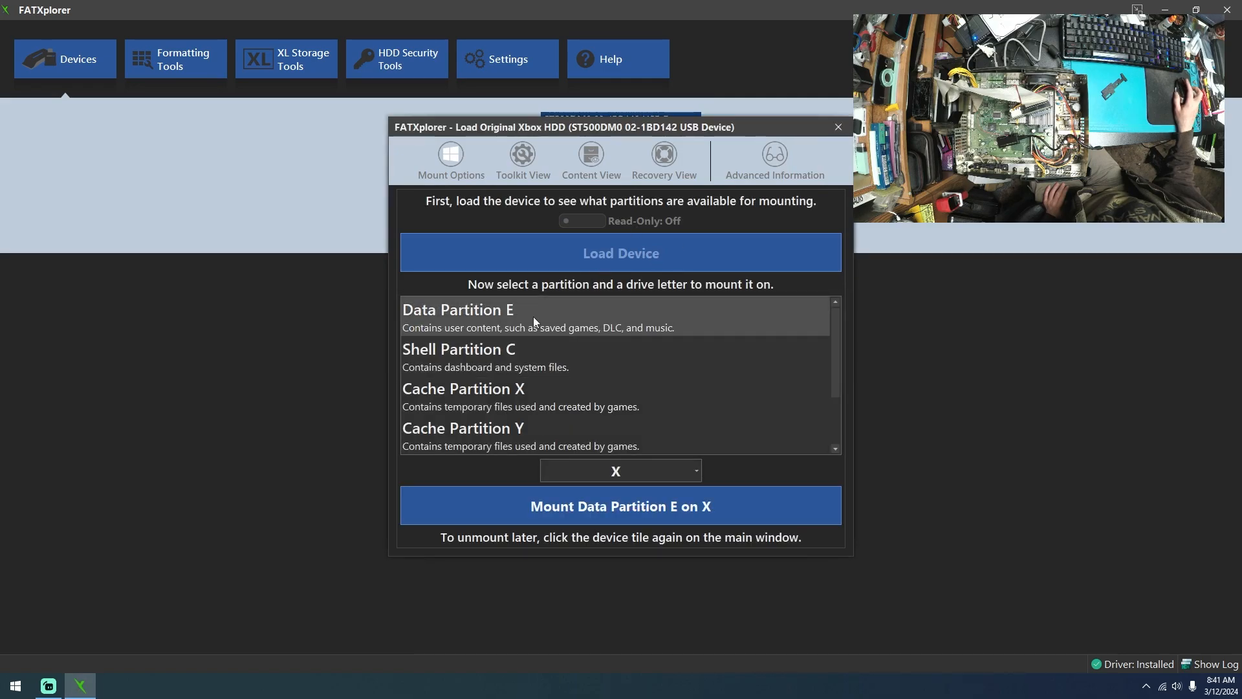
click(620, 506)
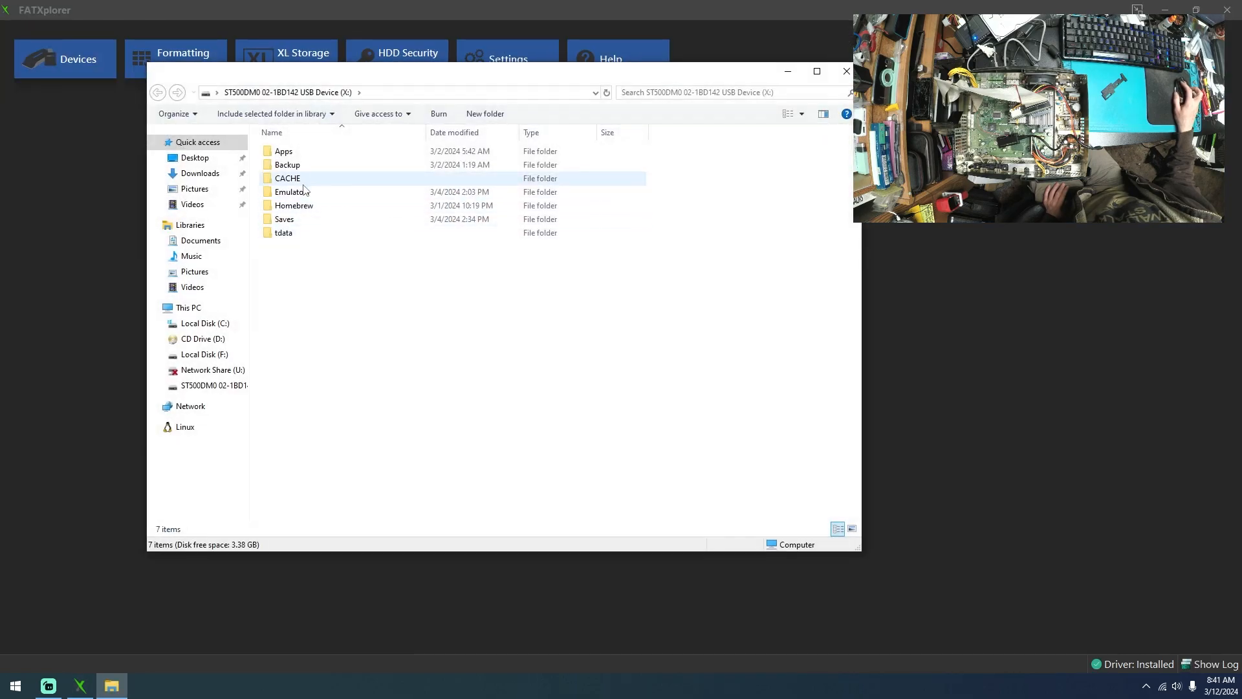
- Browse the Xbox drive's tdata folder and switch to the local Default Folders\E setup folder
double_click(284, 151)
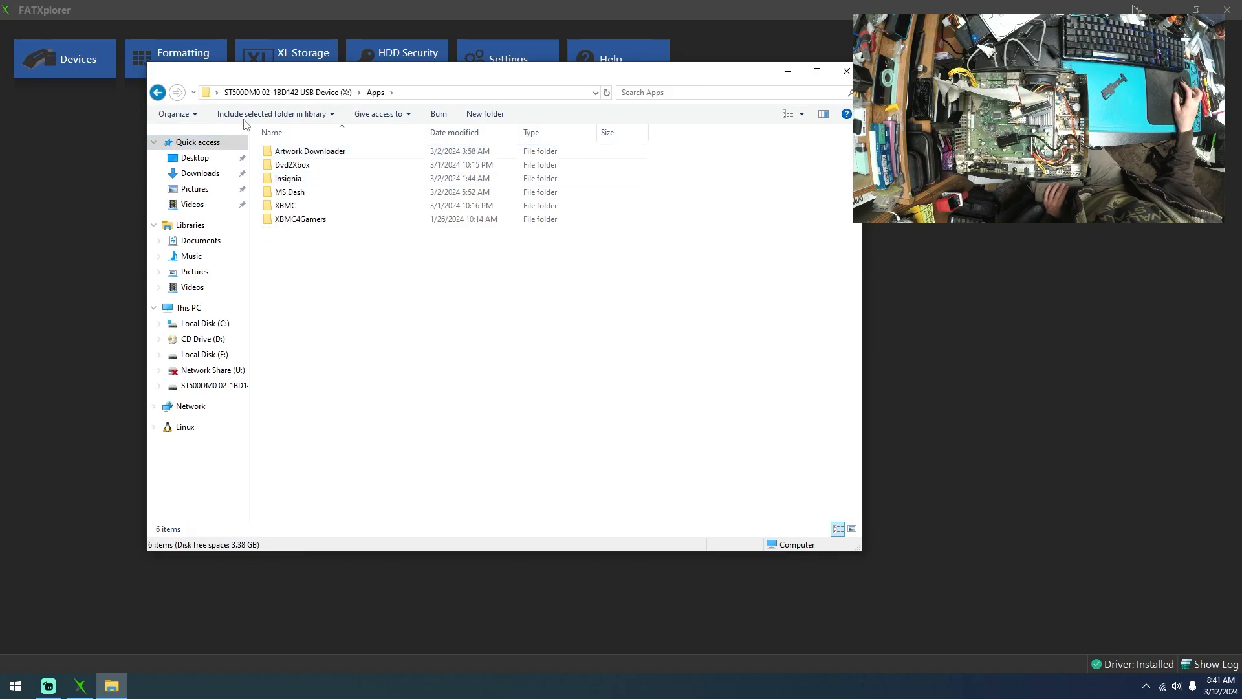
click(156, 92)
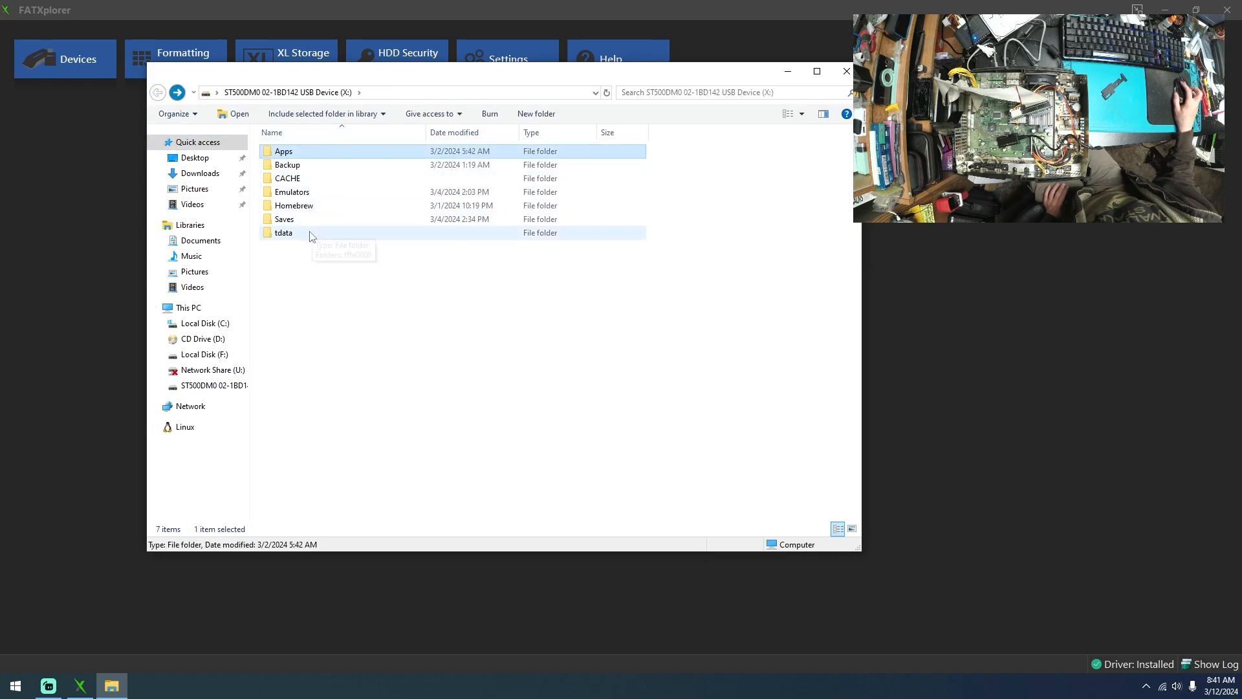
double_click(283, 232)
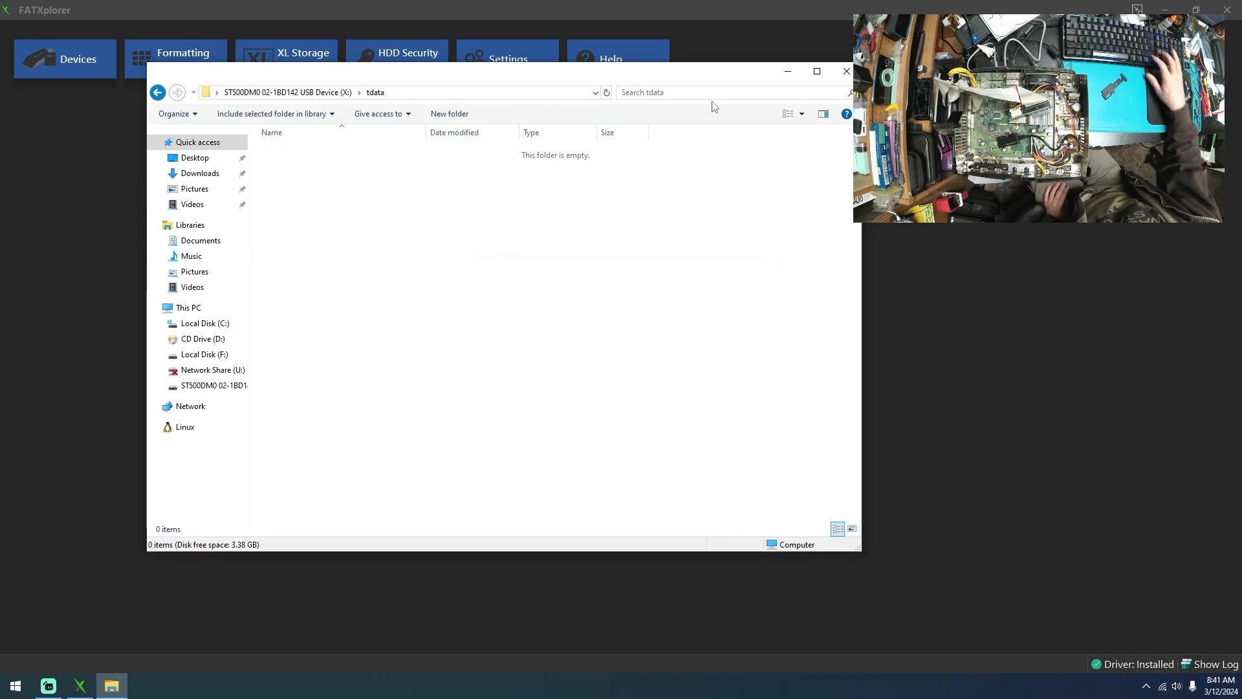
click(845, 70)
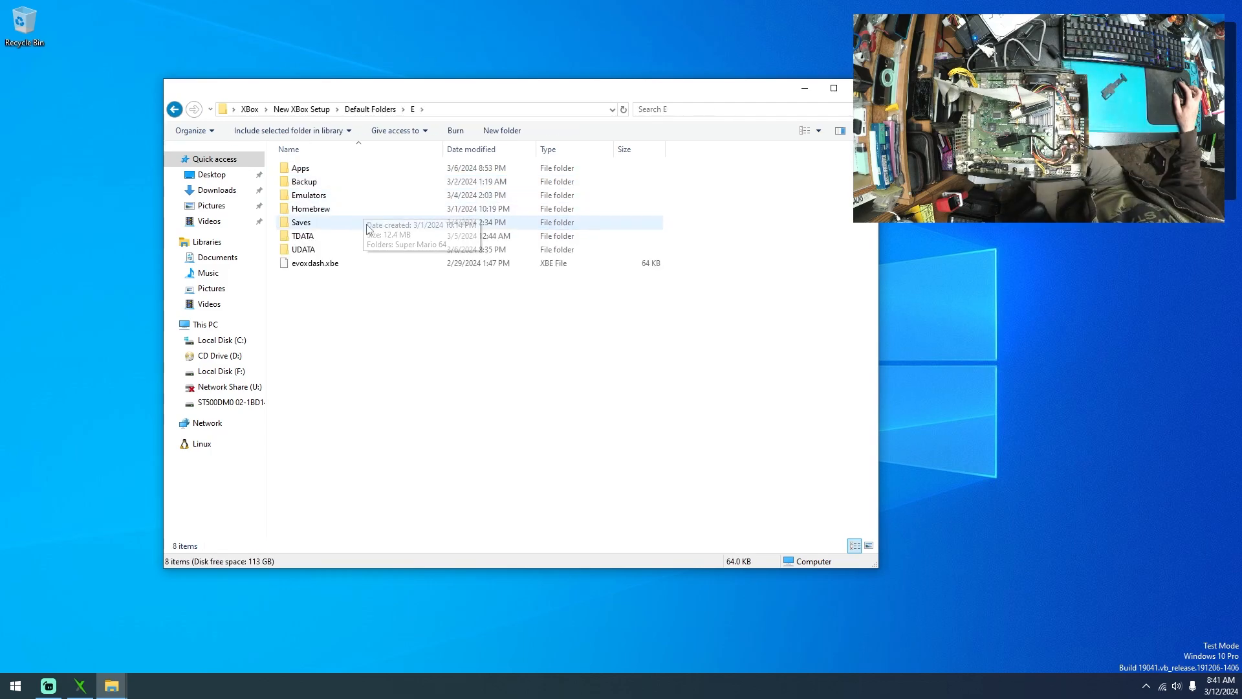
- Copy TDATA and UDATA to the drive X root and verify the 21585554 save folder inside UDATA
double_click(303, 248)
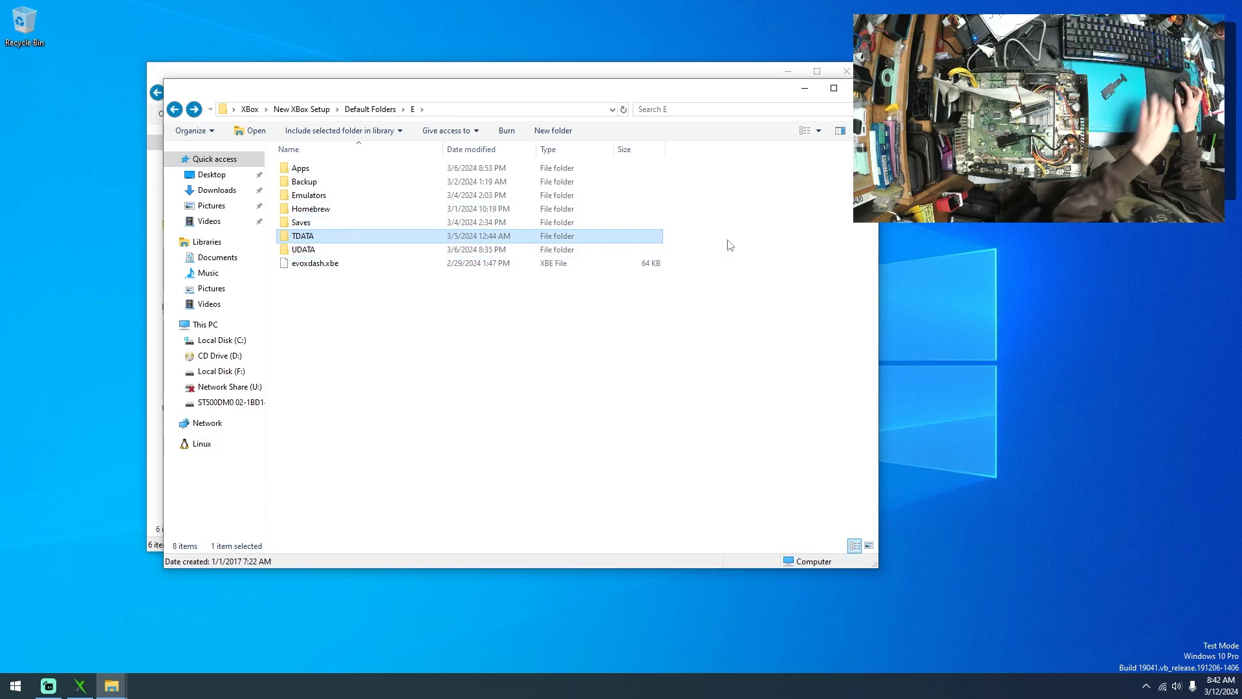
click(303, 249)
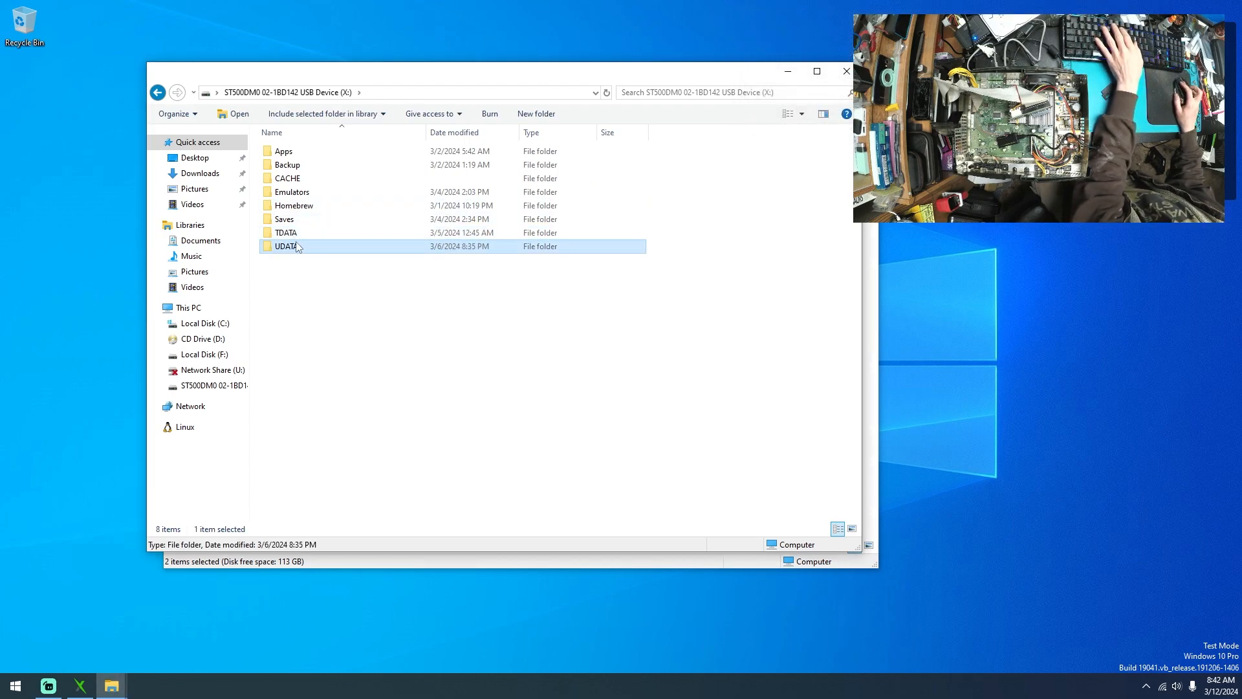
double_click(286, 245)
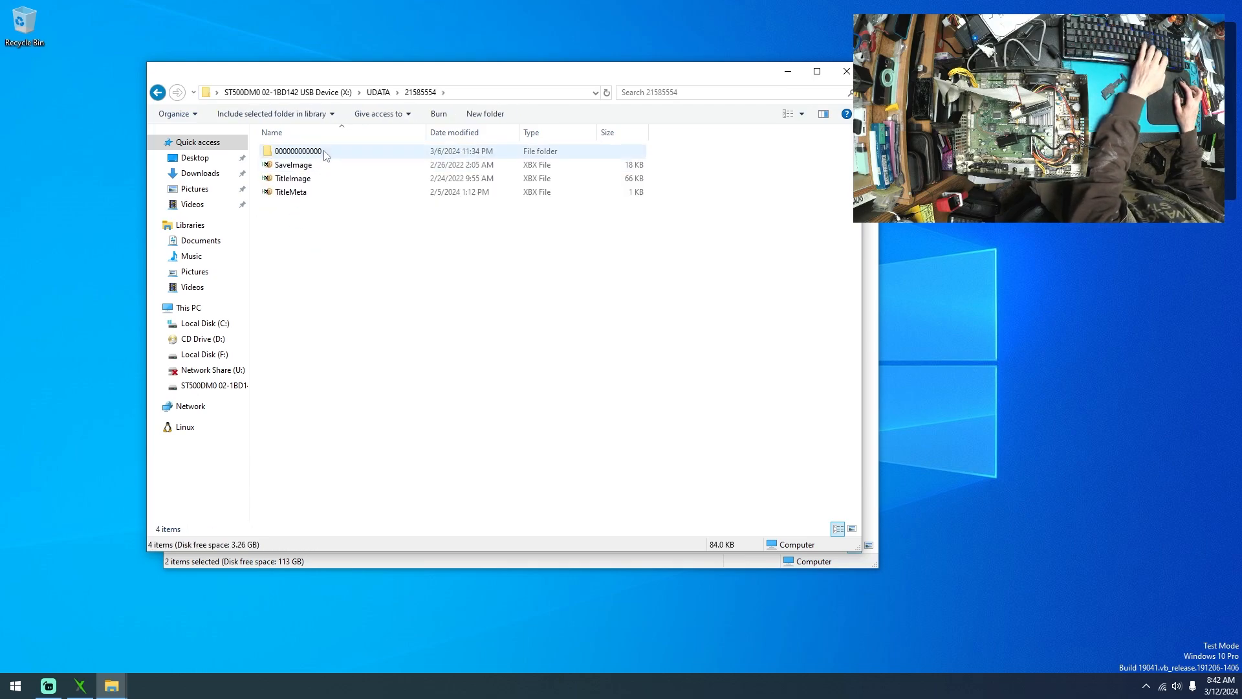
double_click(297, 150)
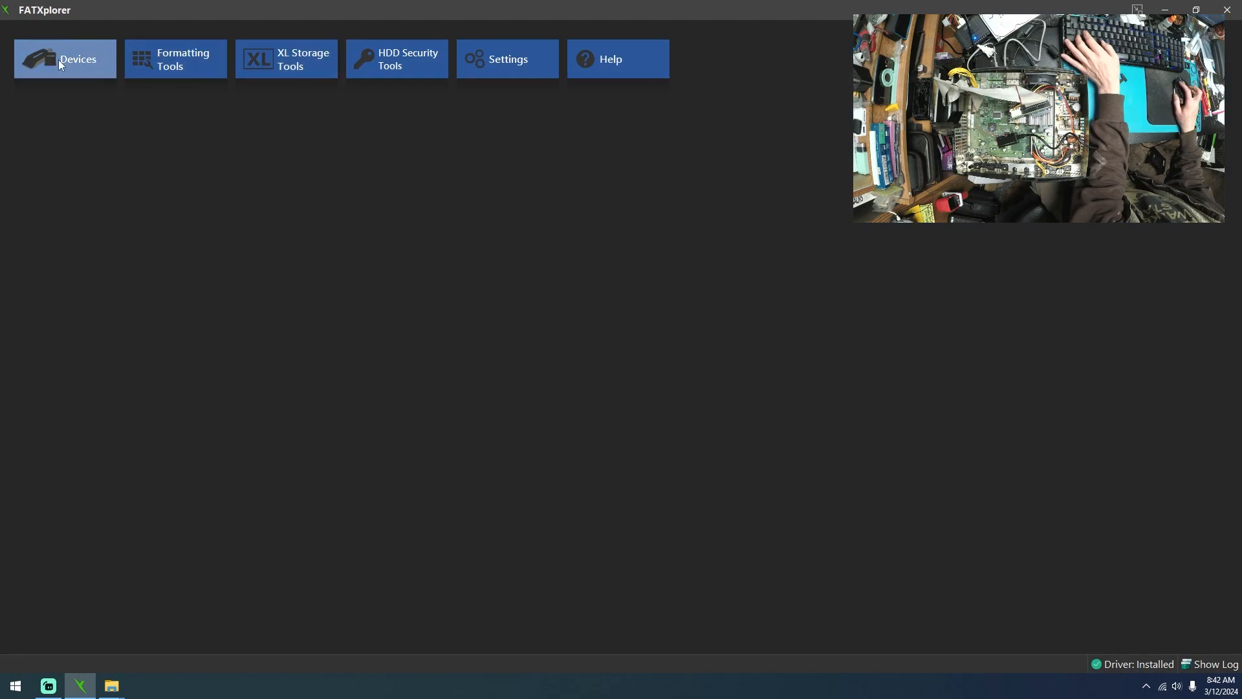
- Set the Xbox HDD password from the EEPROM backup key in HDD Security Tools and confirm success
click(65, 58)
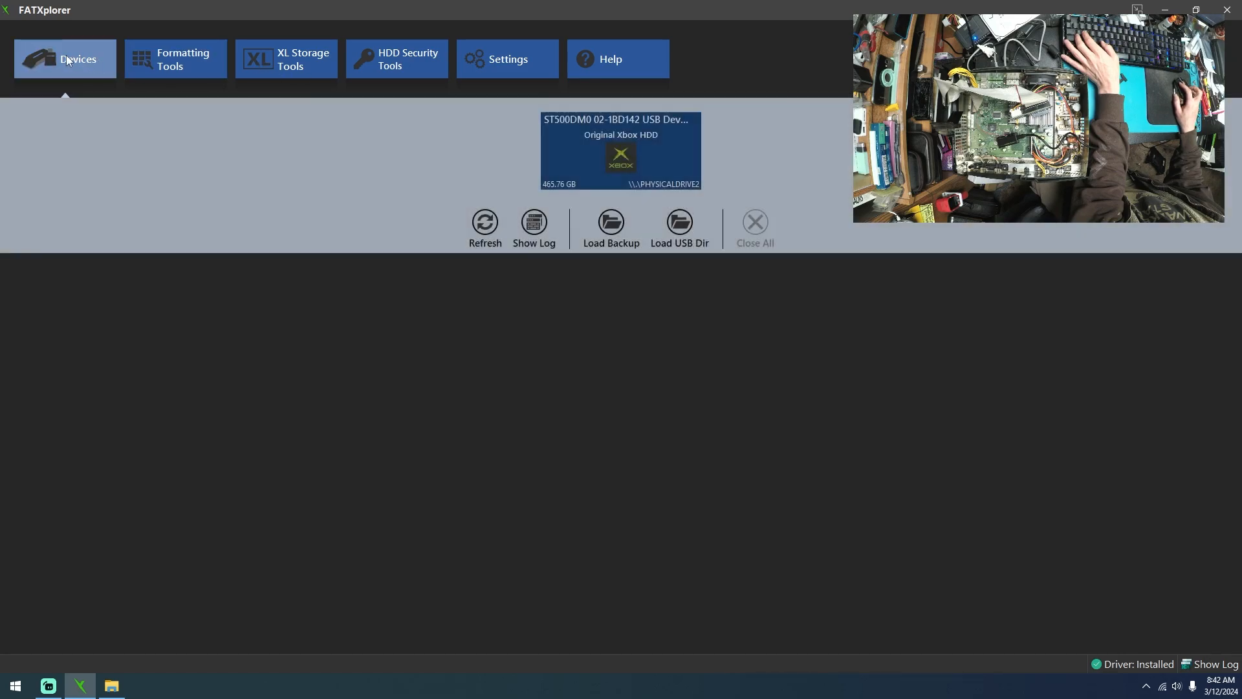
click(396, 58)
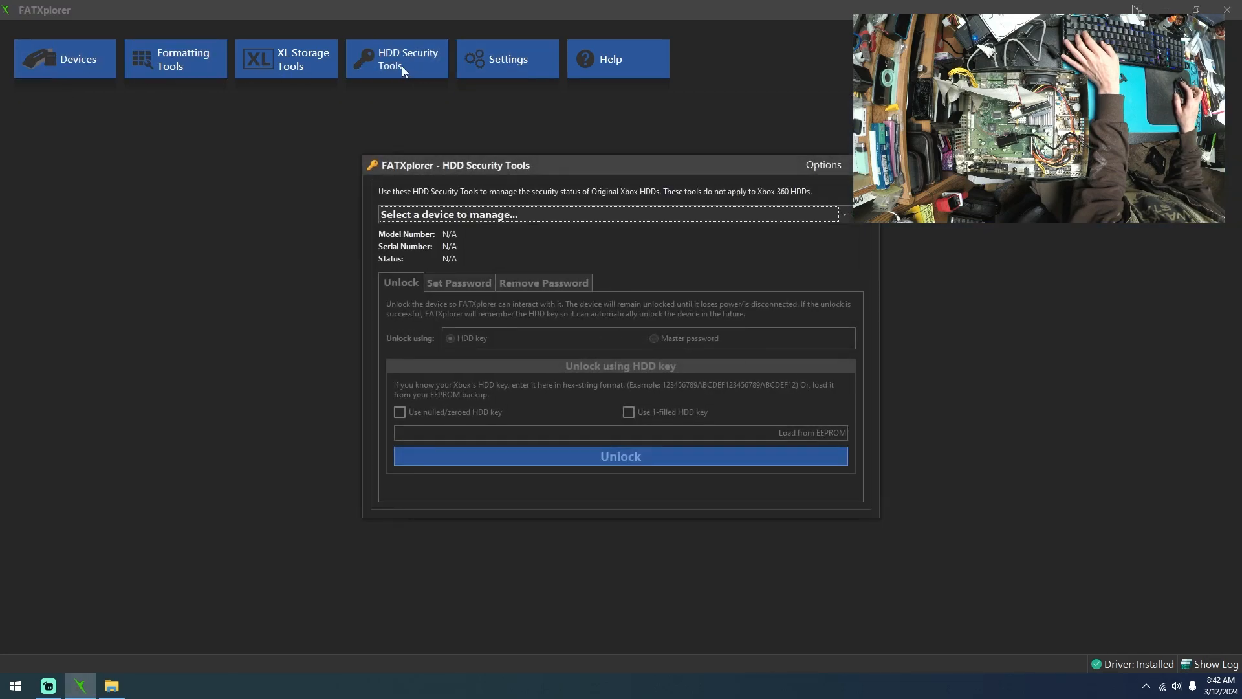
mouse_move(789, 376)
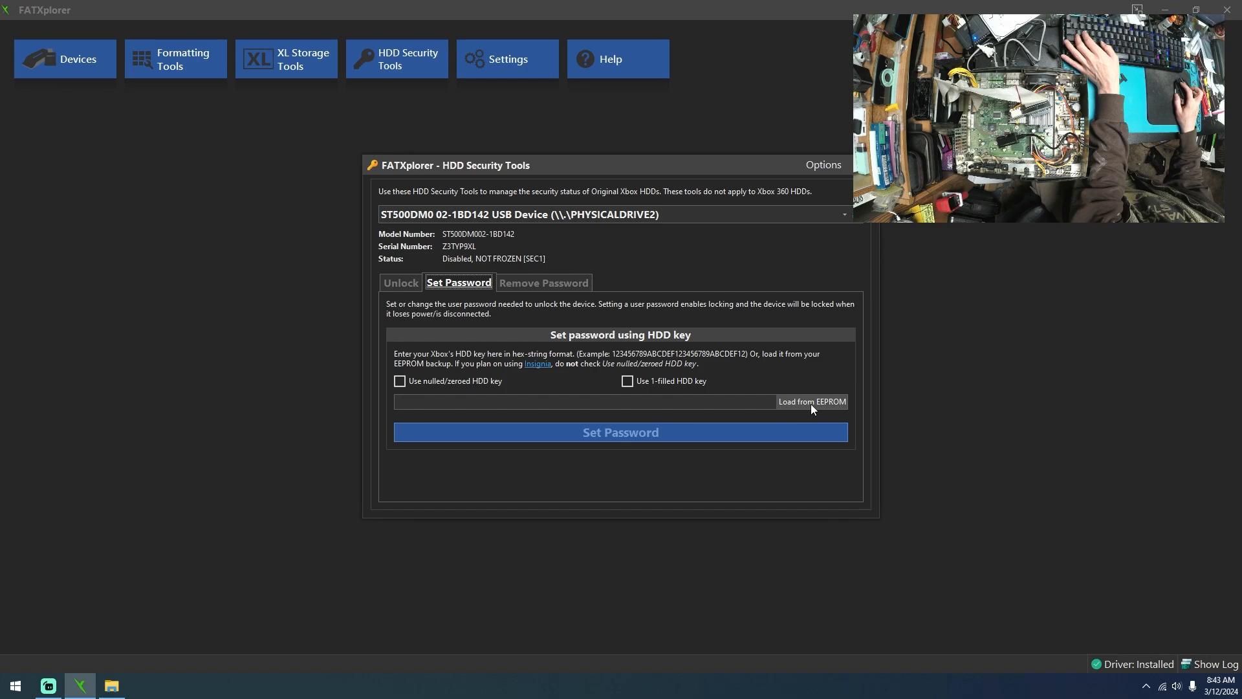
click(811, 401)
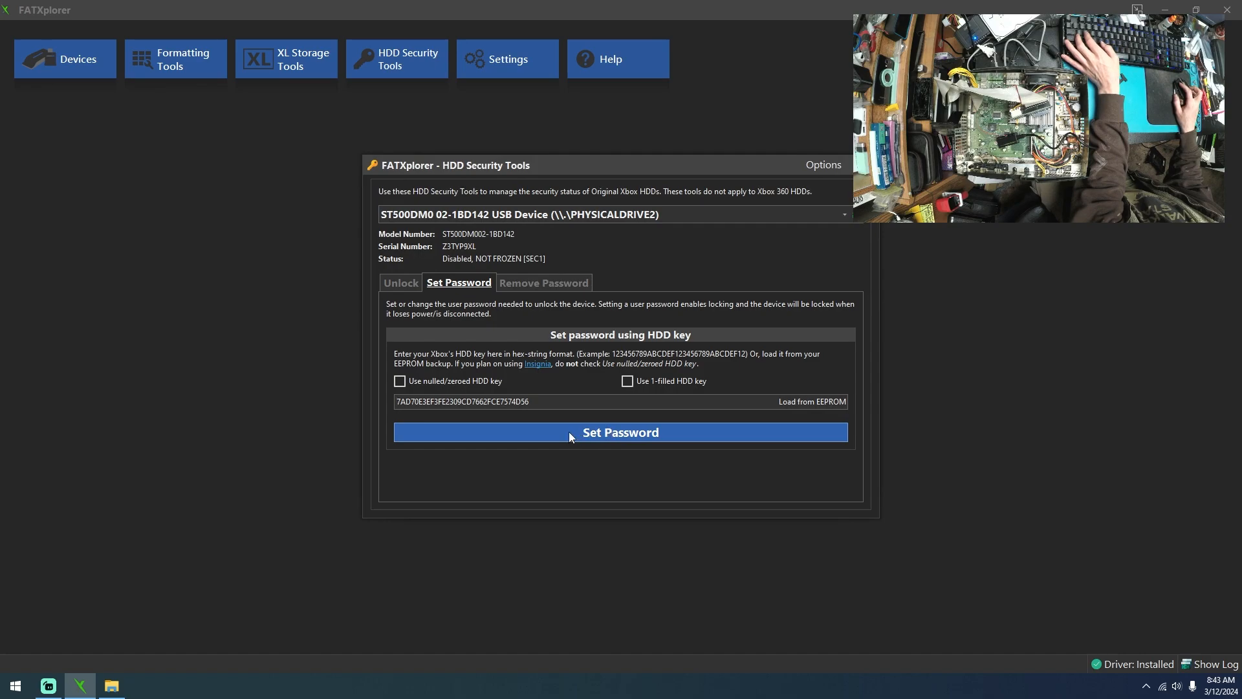
click(619, 432)
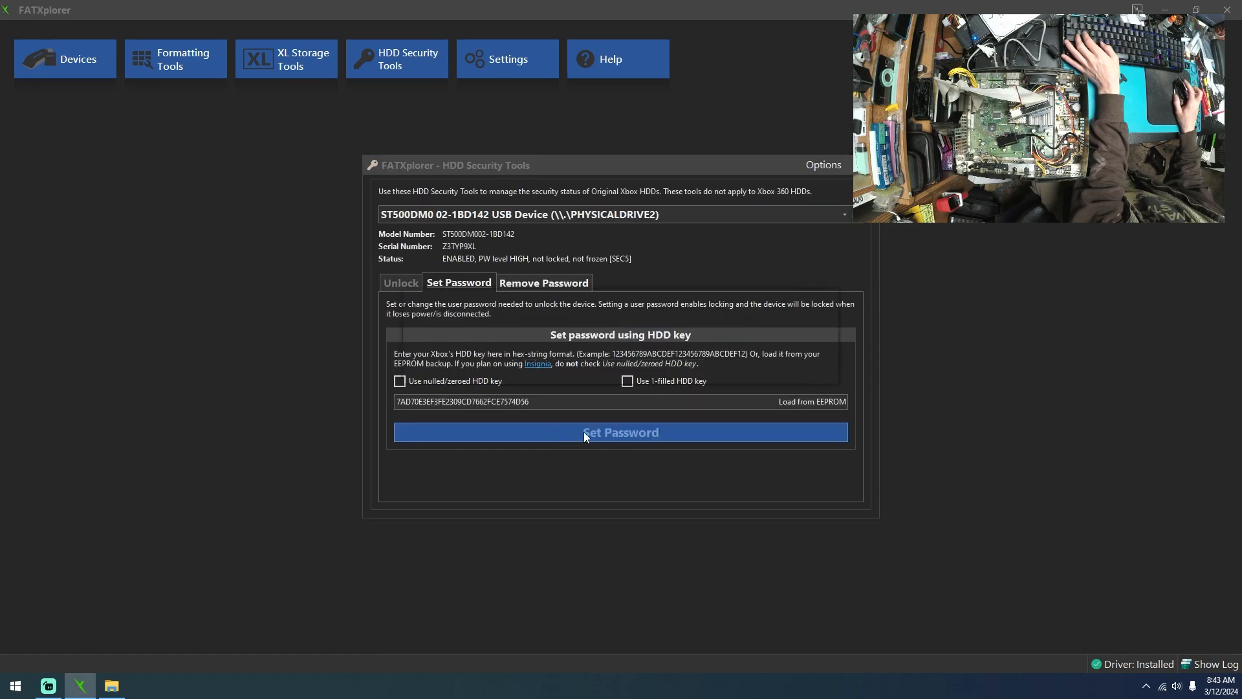
click(620, 432)
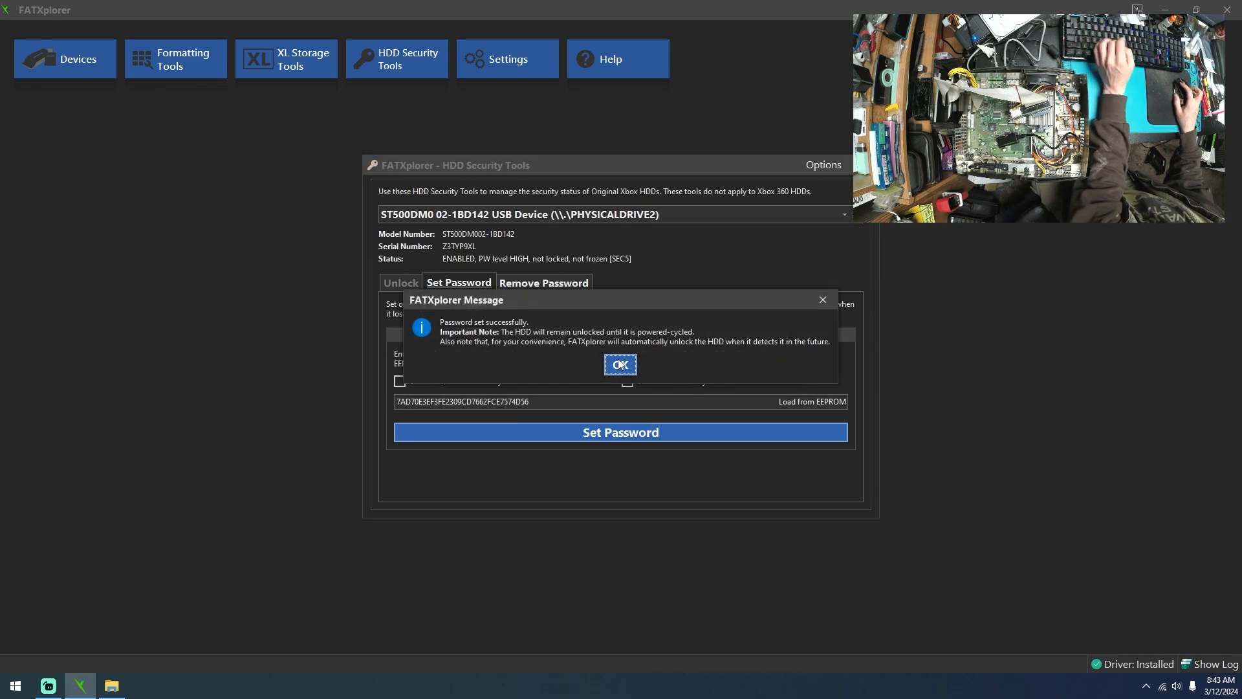
click(619, 365)
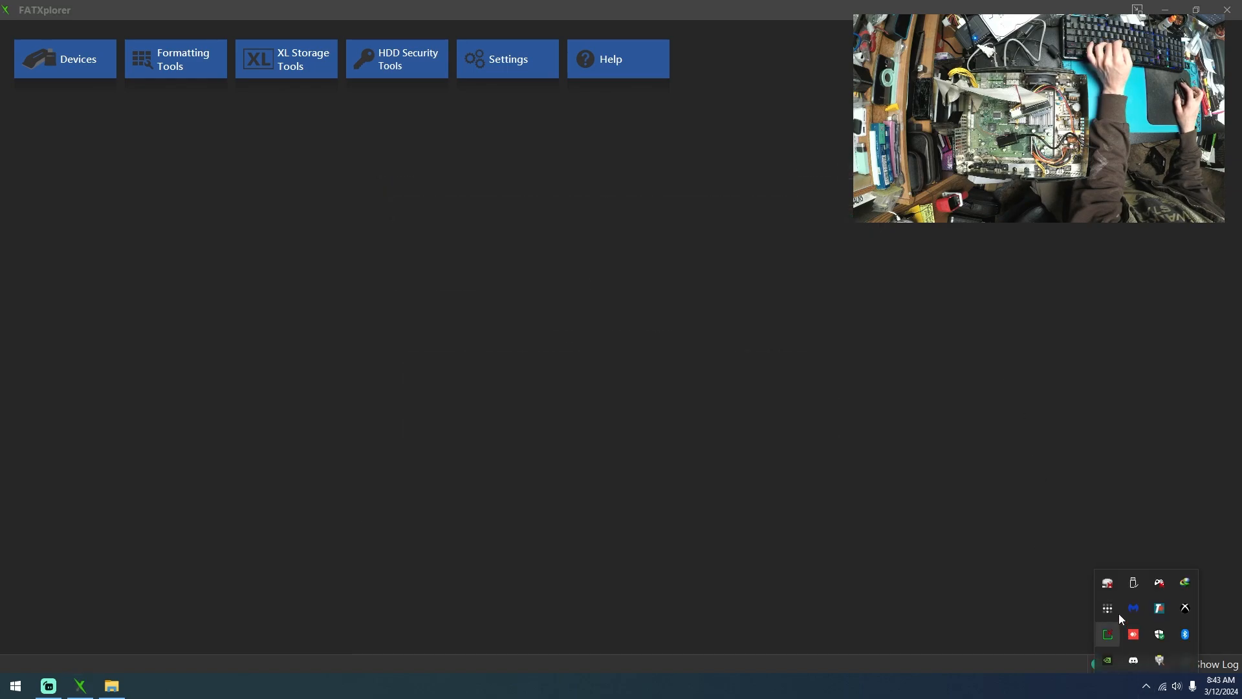
- Safely eject the USB Mass Storage Device holding the Xbox hard disk from the system tray
click(1133, 583)
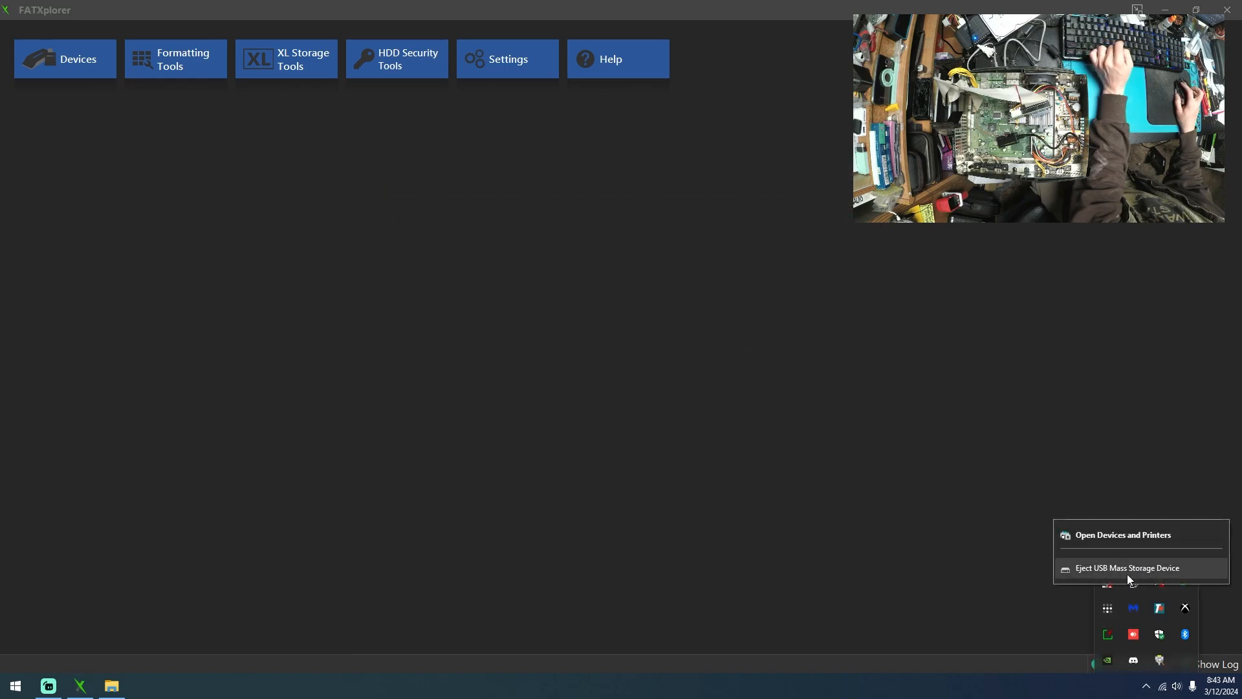
click(1127, 568)
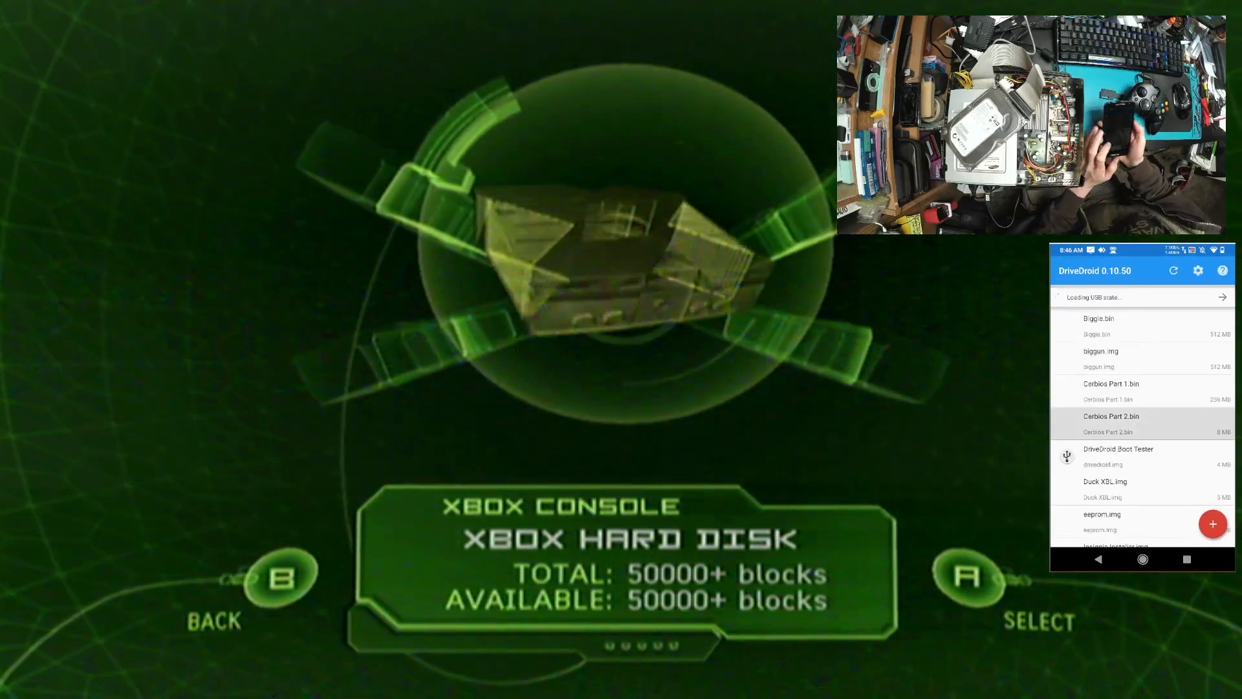
- Host the Cerbios Part 2.bin image in DriveDroid so it shows as a Controller 2 memory unit
click(1109, 415)
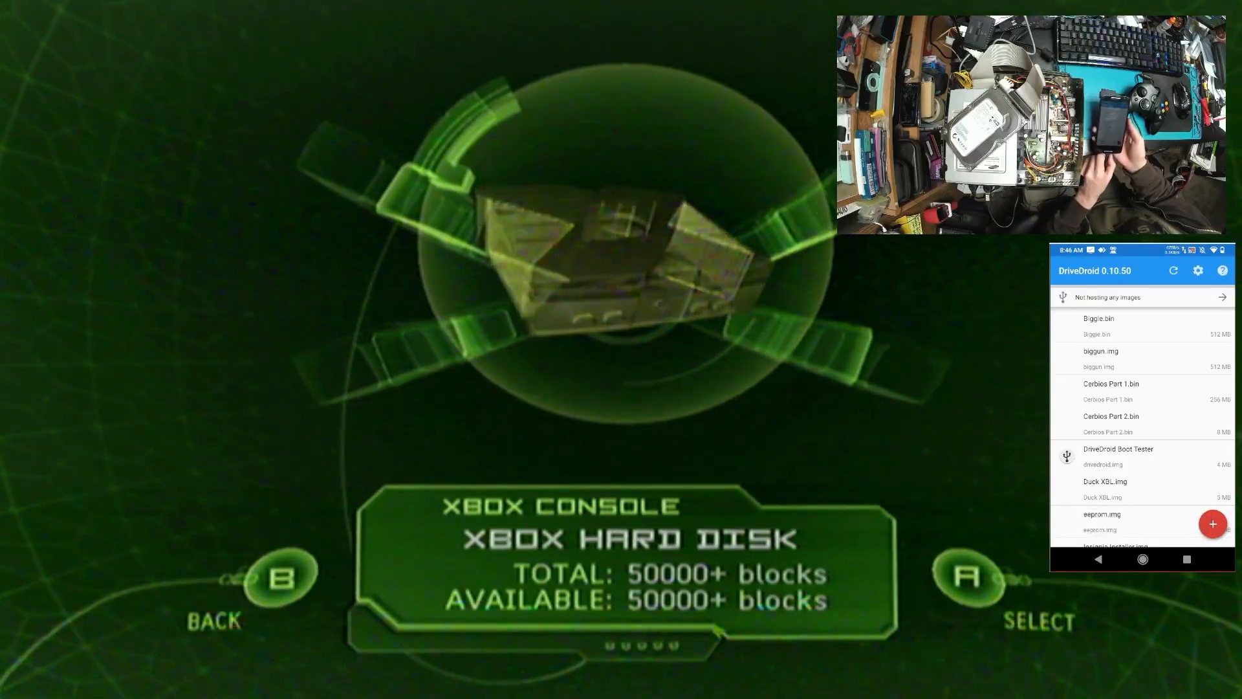
click(1110, 415)
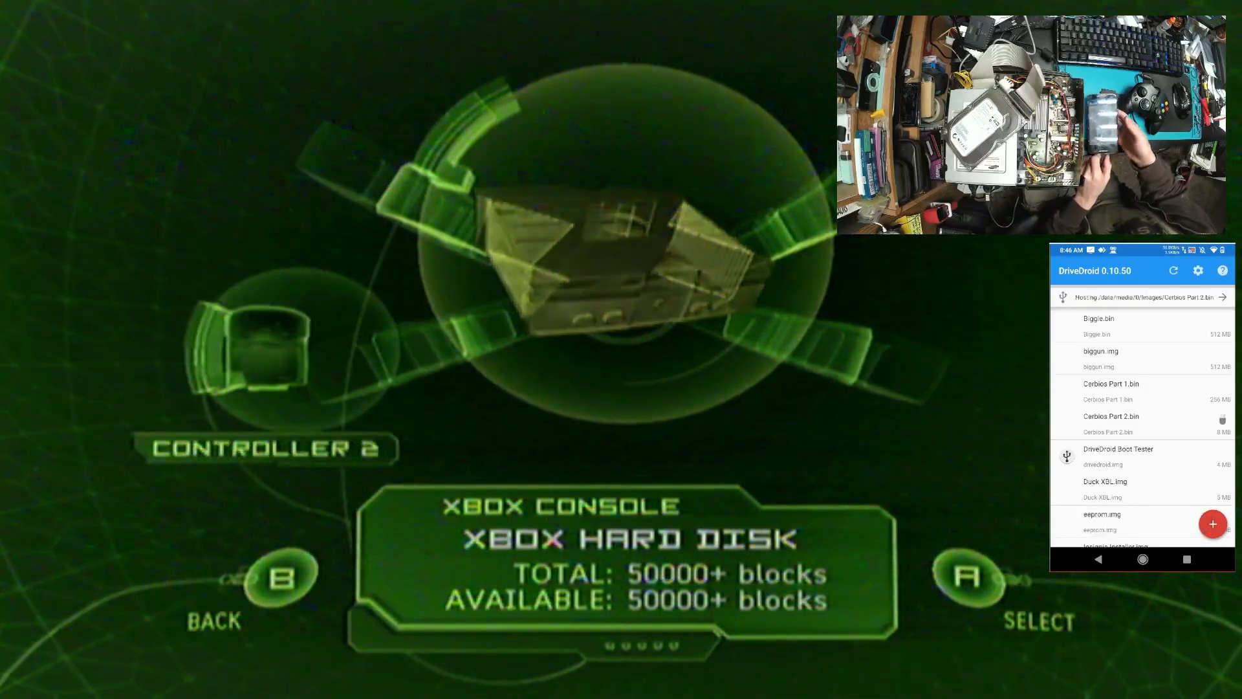